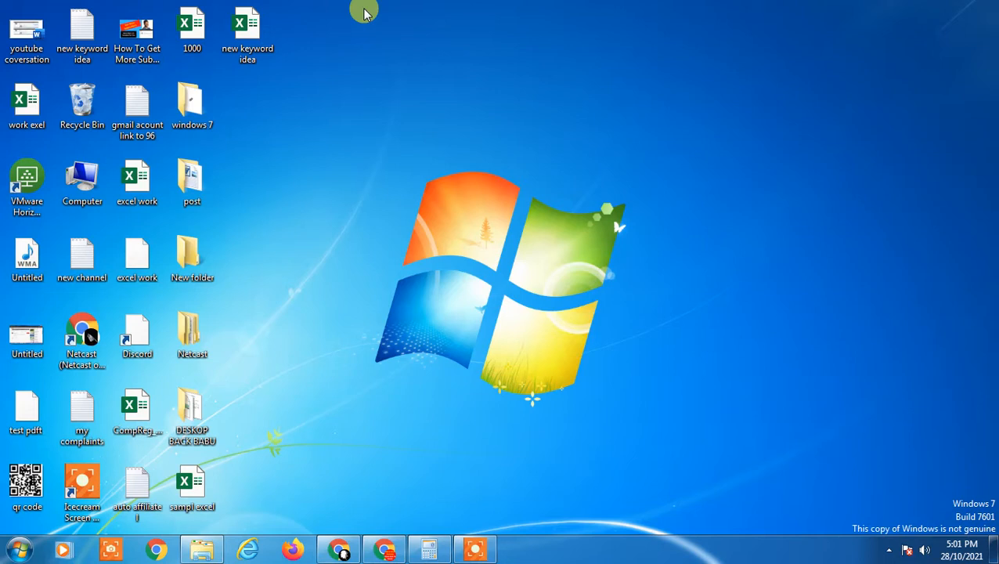
mouse_move(363, 22)
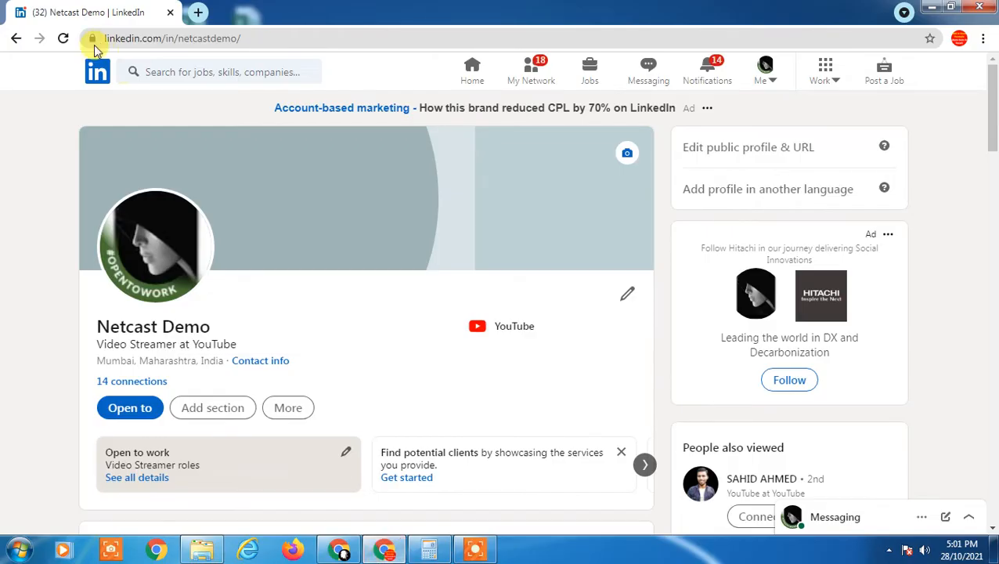
click(97, 72)
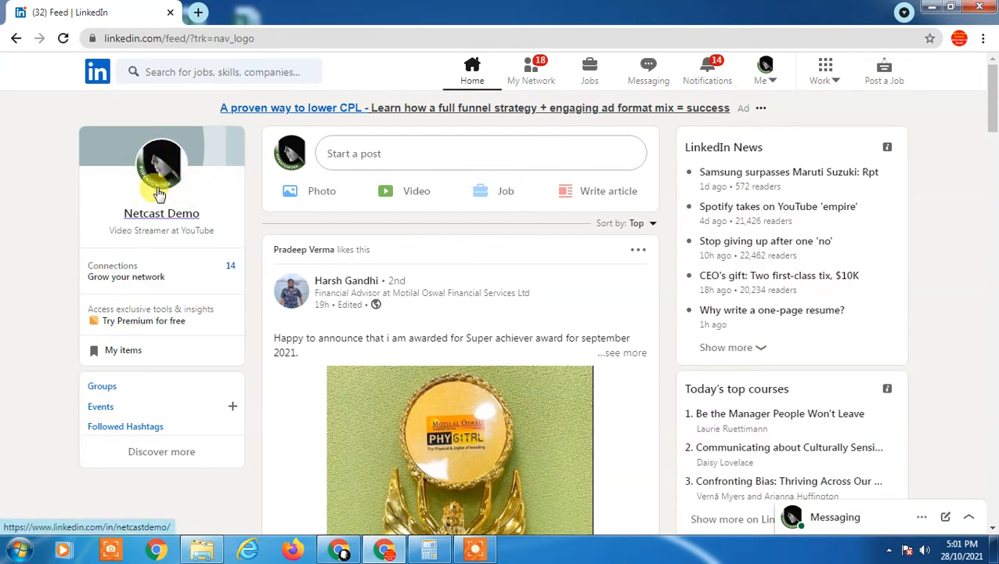
scroll(down, 3)
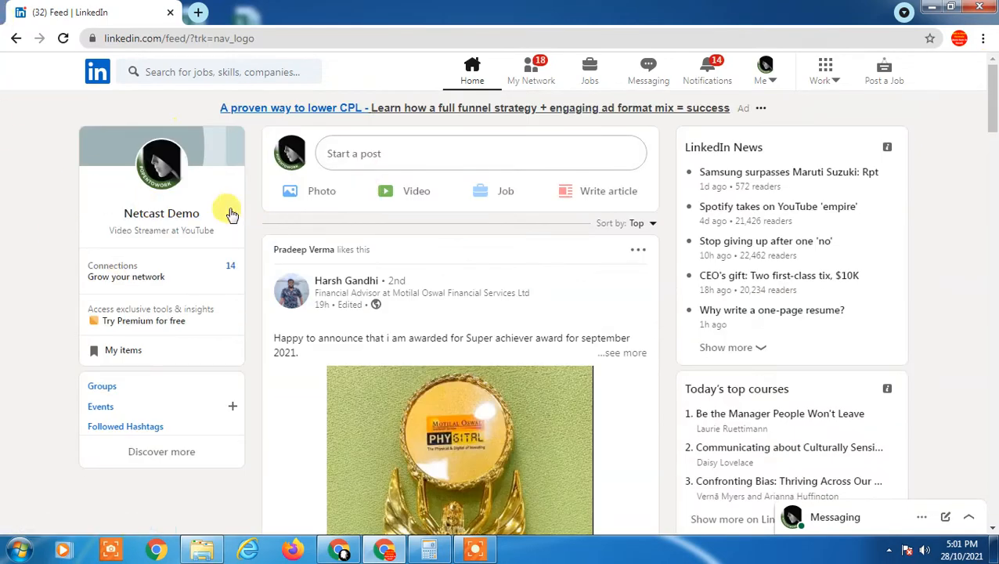
click(161, 212)
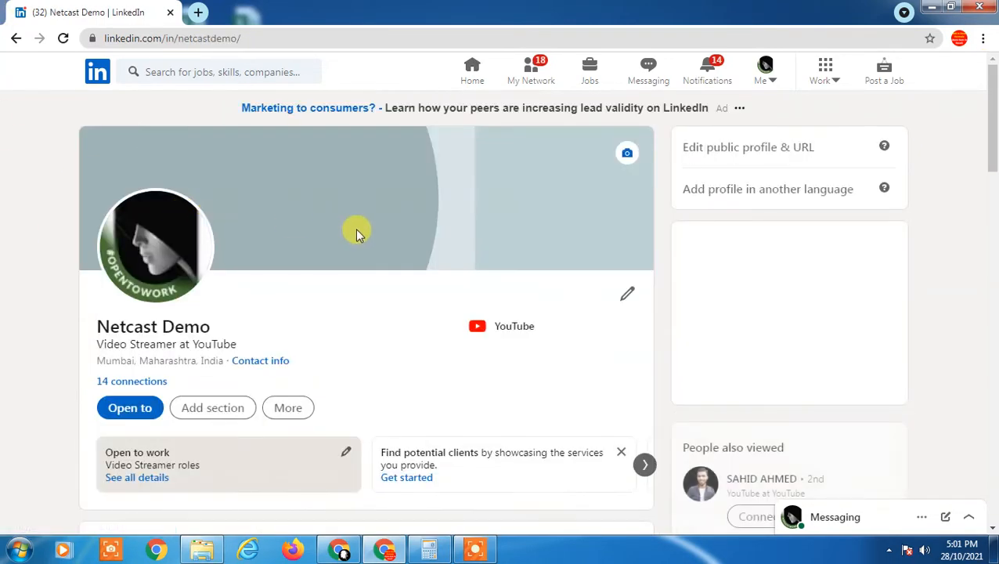
scroll(down, 3)
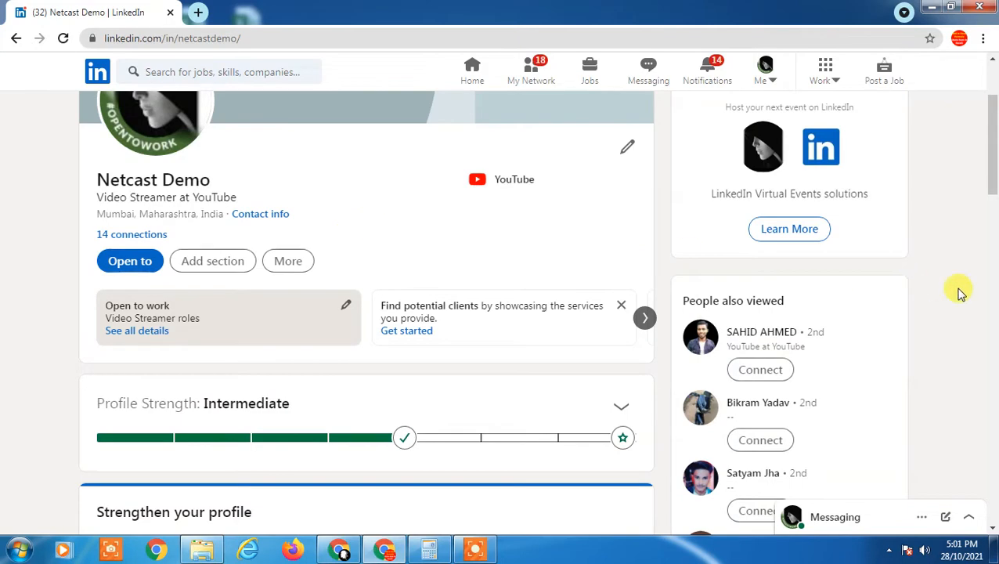
scroll(down, 3)
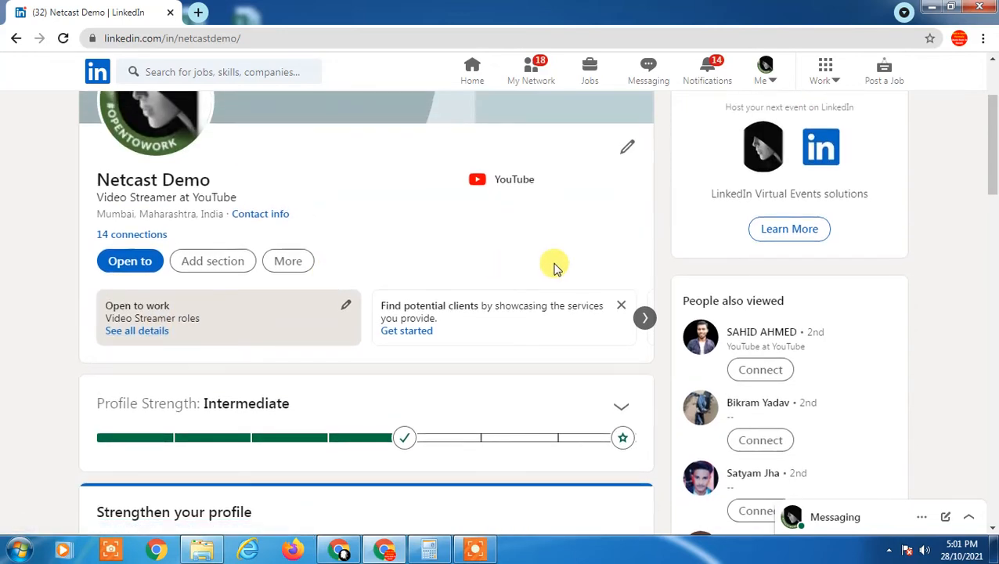
scroll(down, 3)
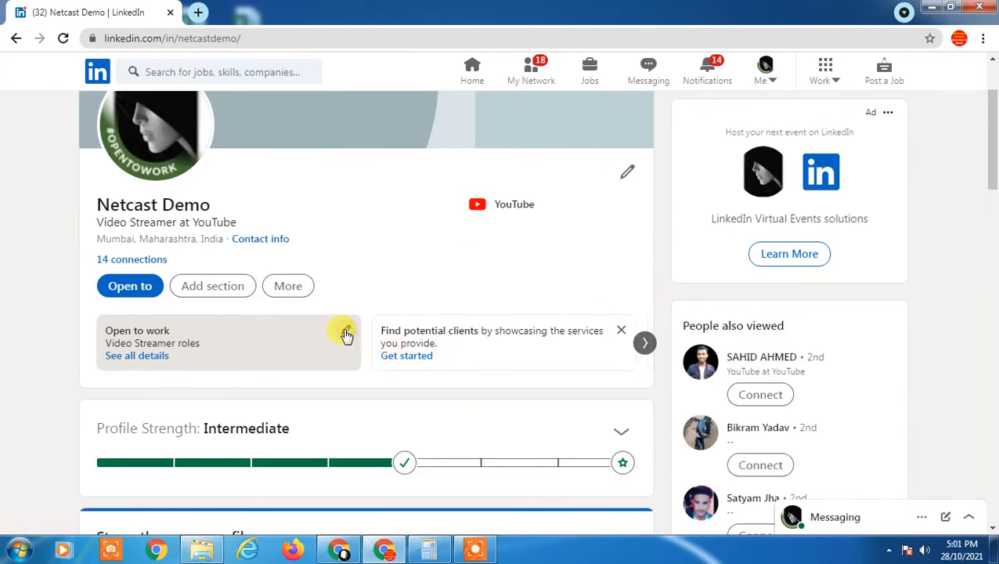
- Set who can see you're open to work to 'Recruiters only' and save the job preferences
click(345, 332)
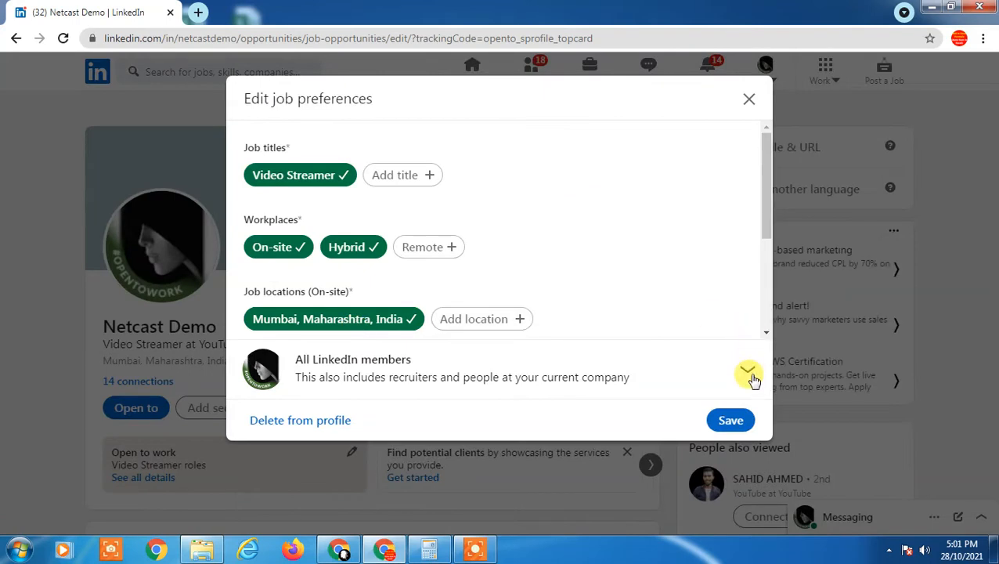
click(749, 373)
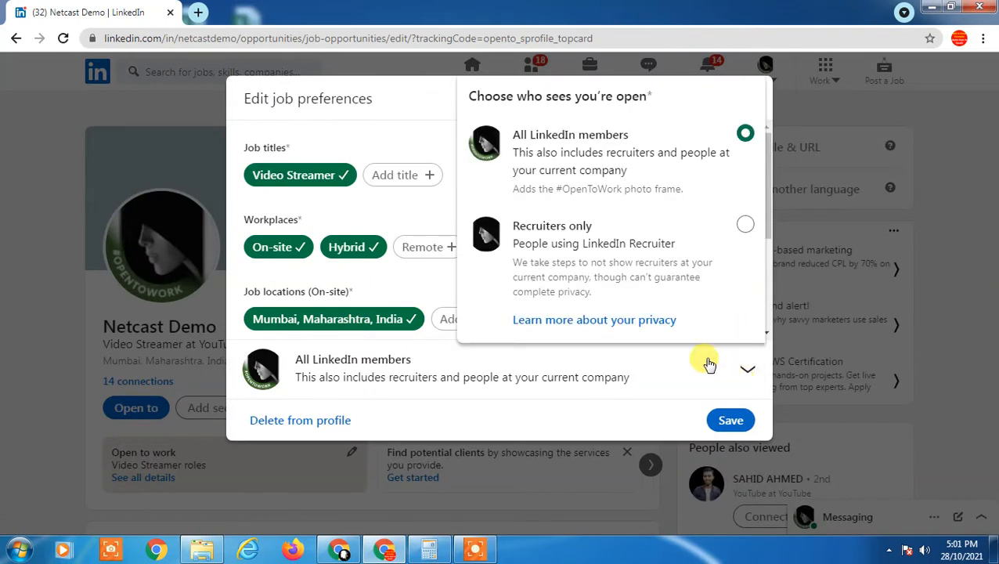
click(745, 369)
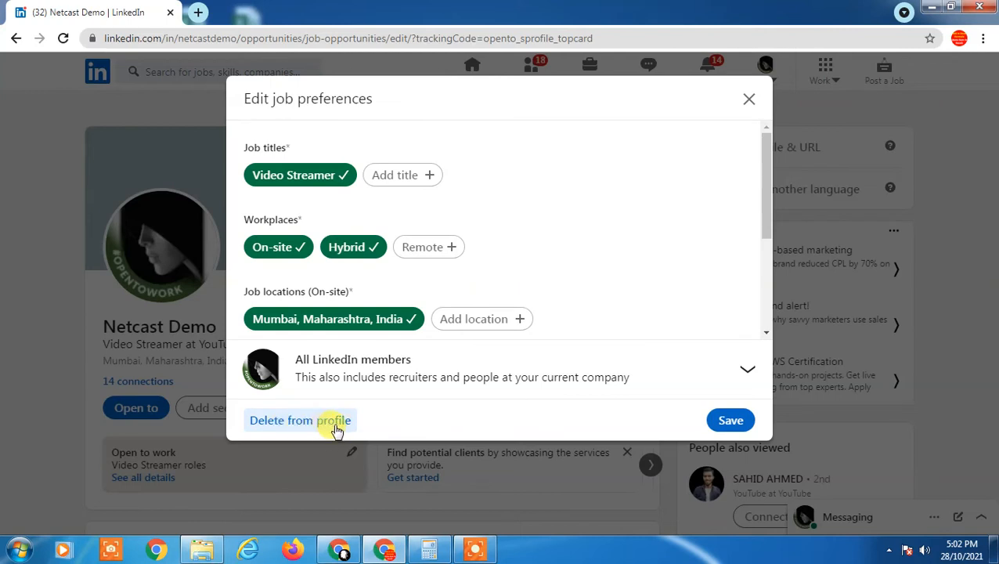
click(746, 369)
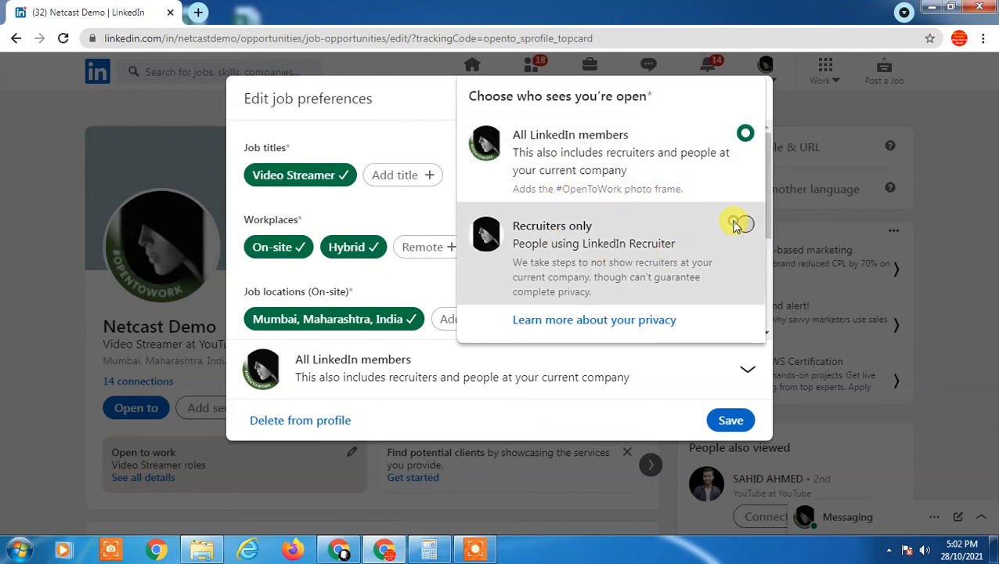
click(745, 225)
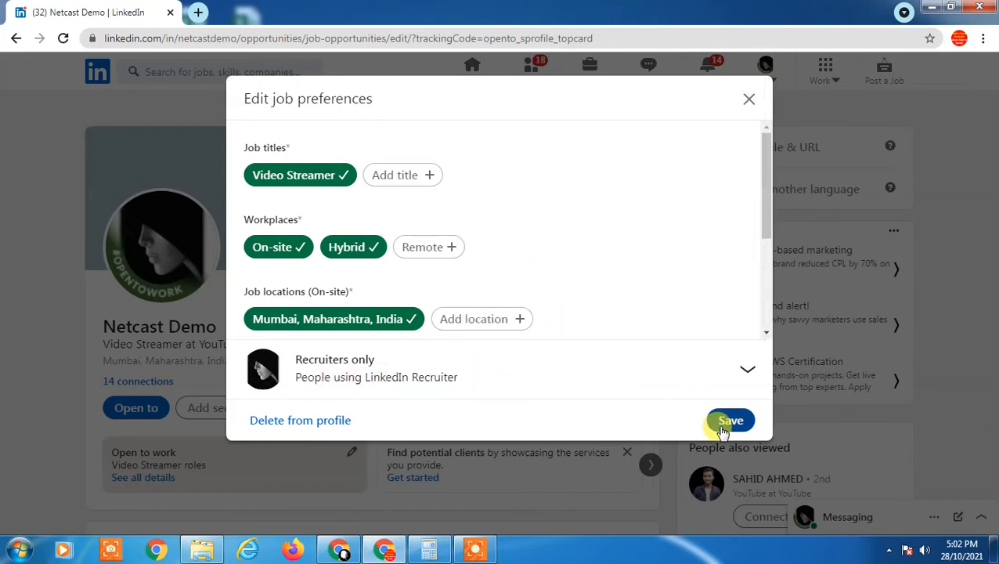
click(730, 420)
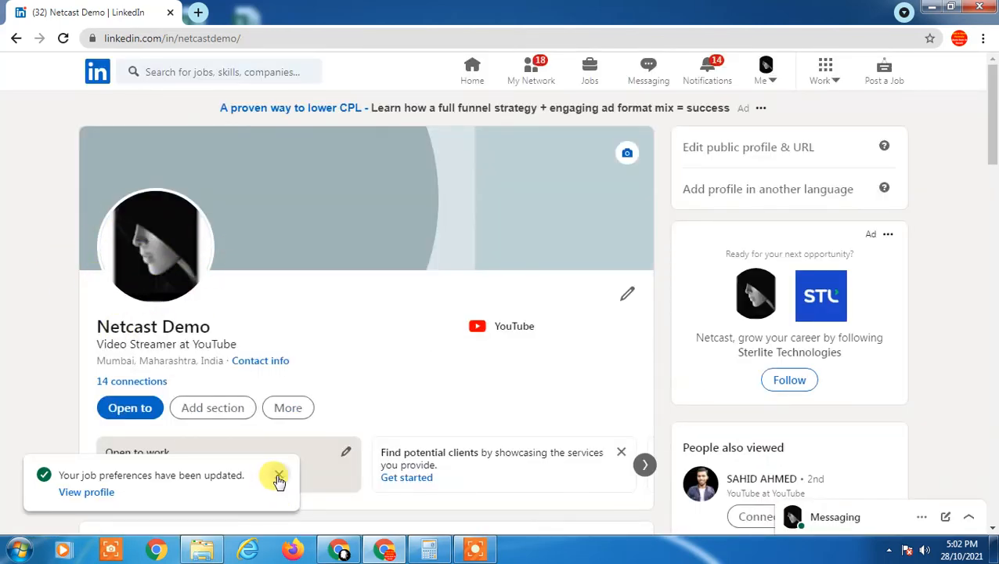
- Dismiss the 'Your job preferences have been updated' notice, leaving the photo frameless
click(279, 478)
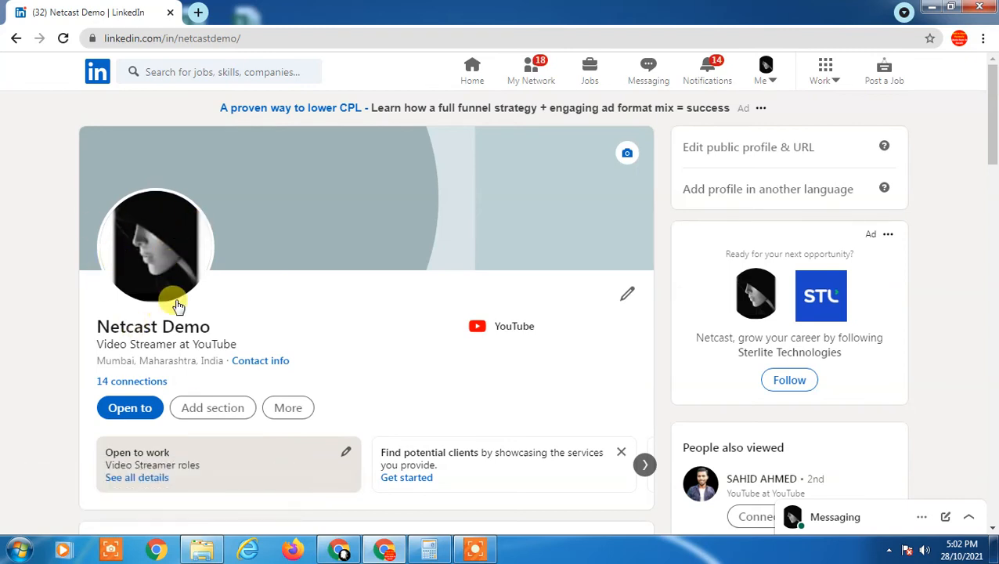
mouse_move(426, 275)
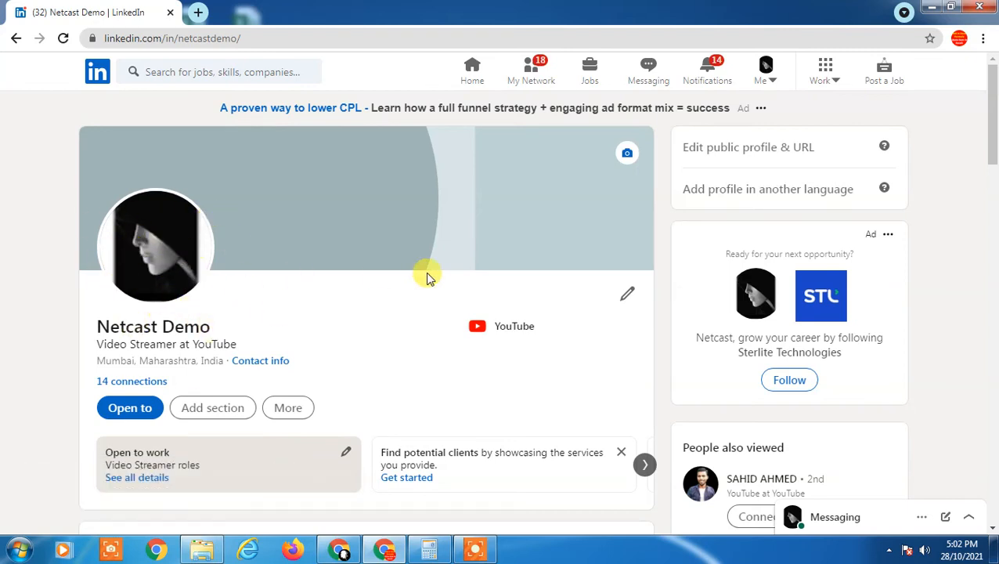
mouse_move(171, 279)
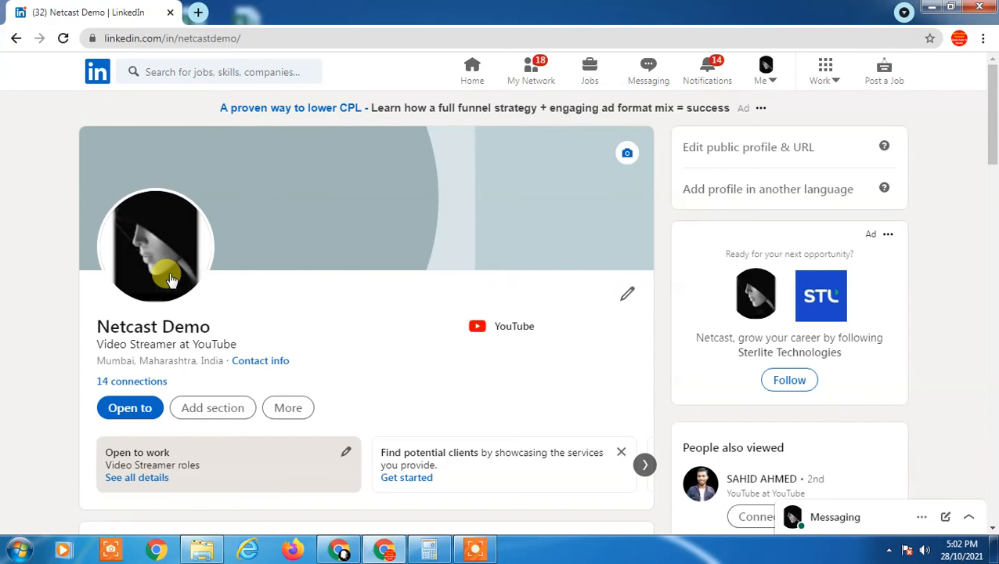
mouse_move(367, 238)
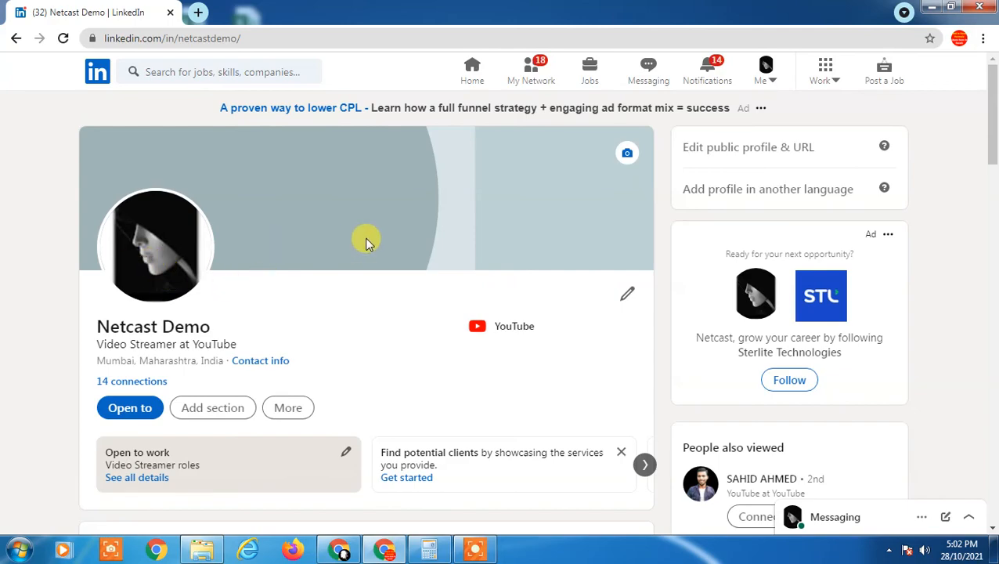